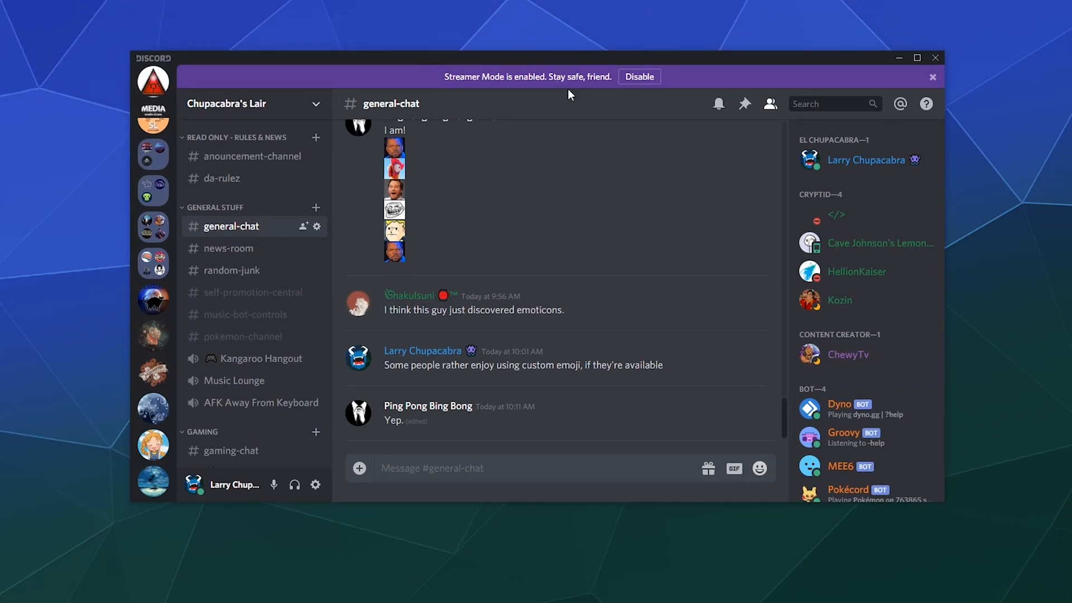
mouse_move(535, 135)
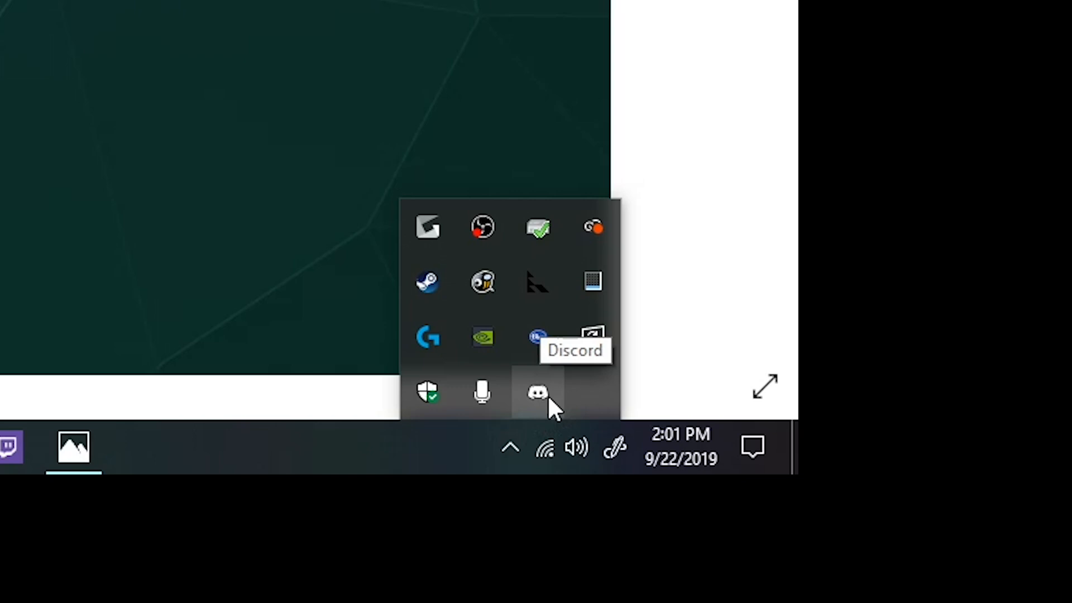
Quit the background Discord app from its system-tray icon
left_click(538, 394)
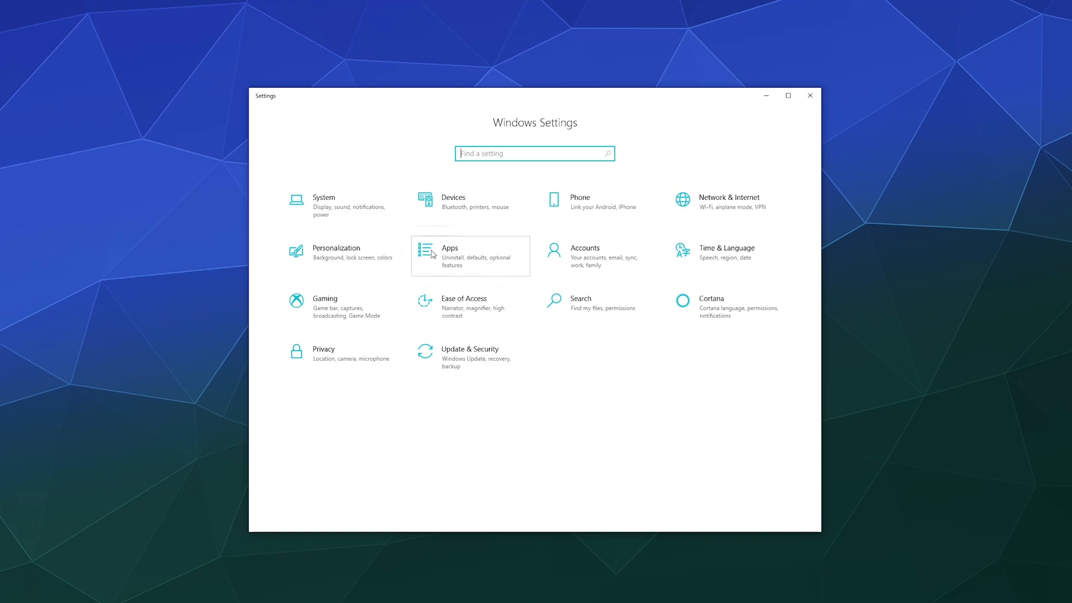
mouse_move(489, 258)
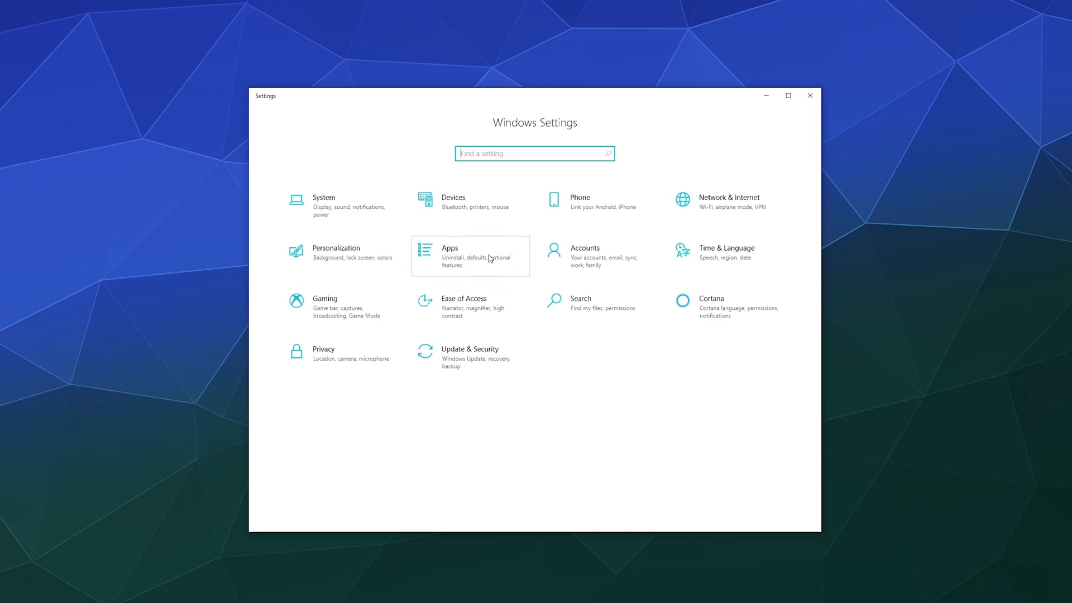
Uninstall Discord from Apps & features and confirm its removal
left_click(470, 256)
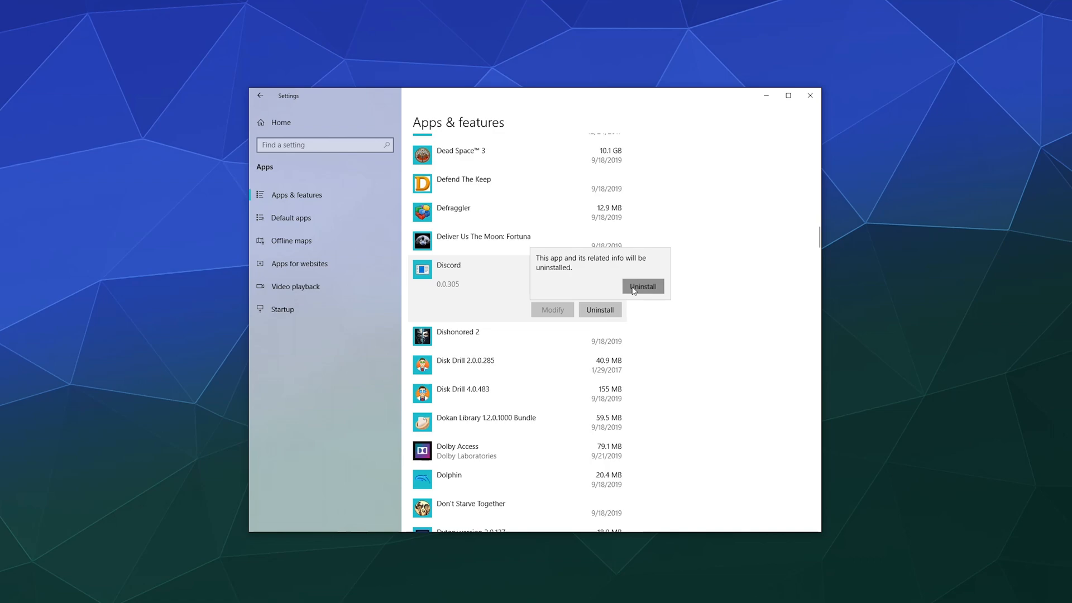
left_click(641, 287)
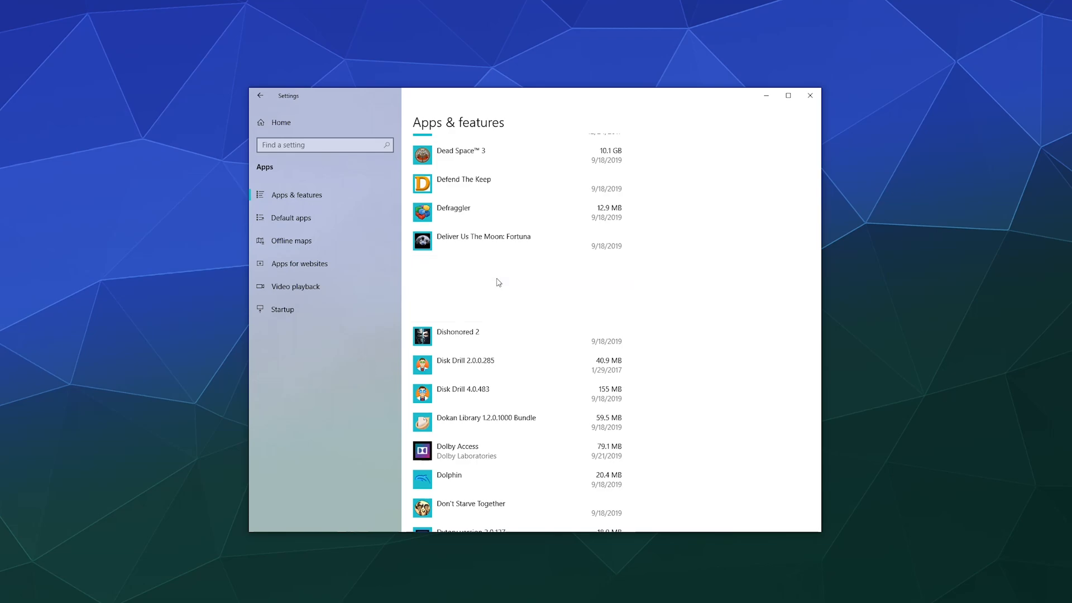
scroll("down", 3)
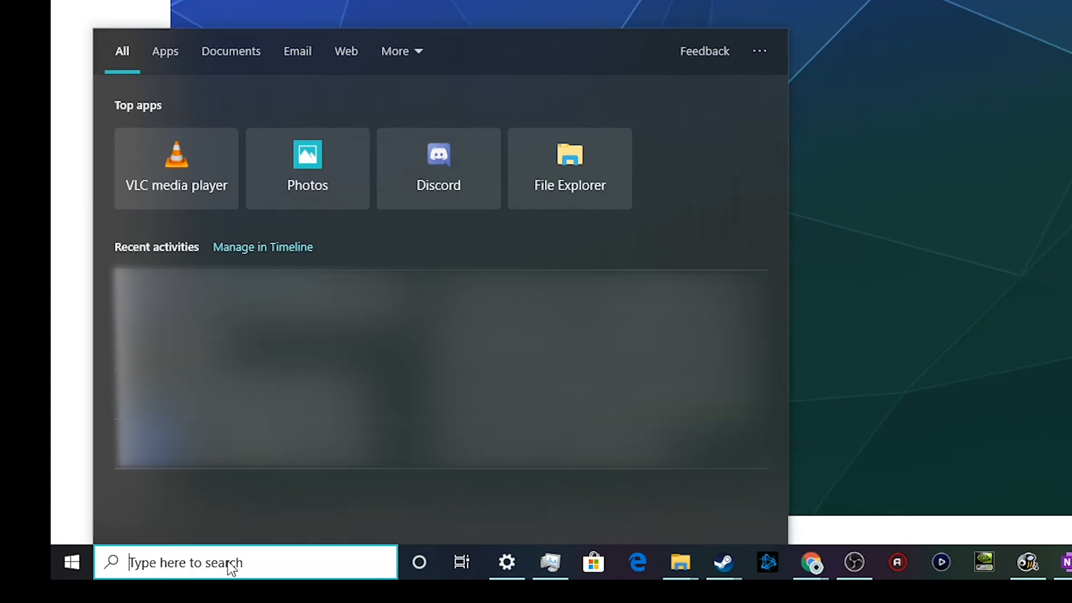
Search %appdata to land in the AppData Roaming folder
type("%appdata")
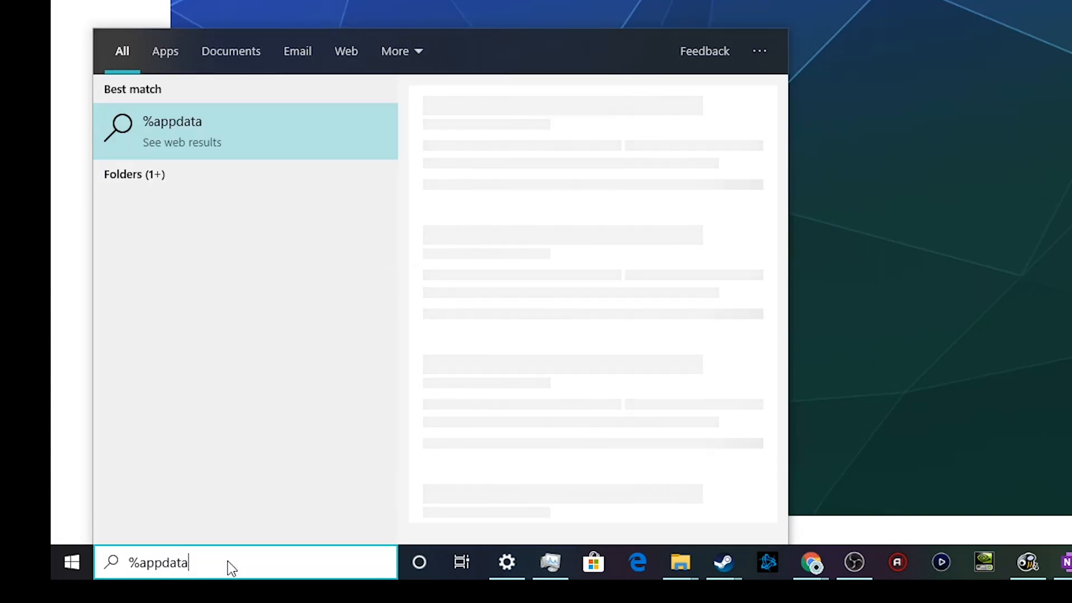
key("enter")
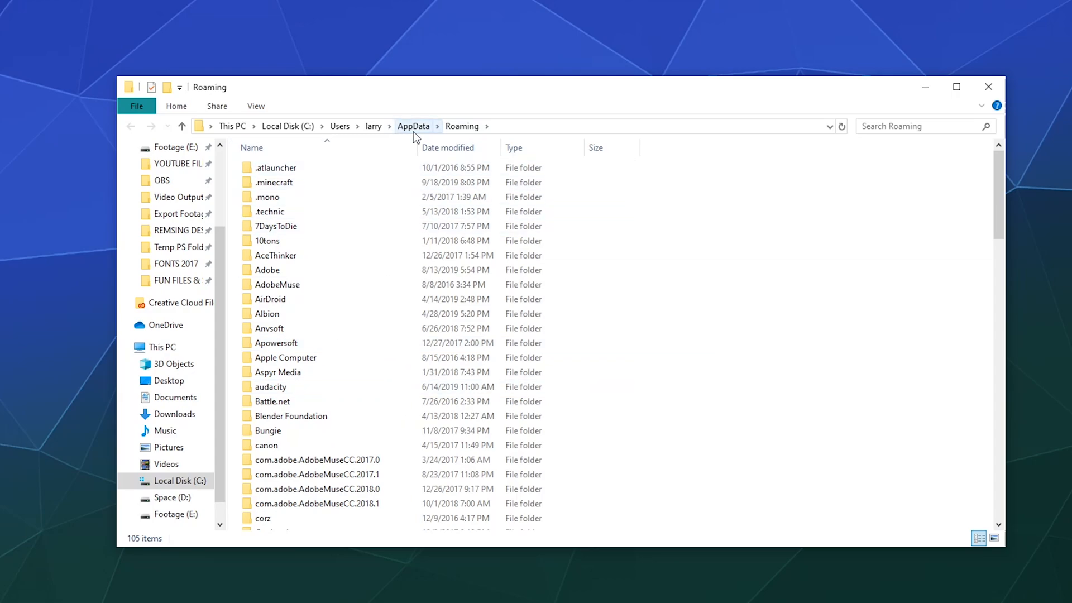
Delete the Discord folder from AppData Local, sending it to the Recycle Bin
left_click(413, 126)
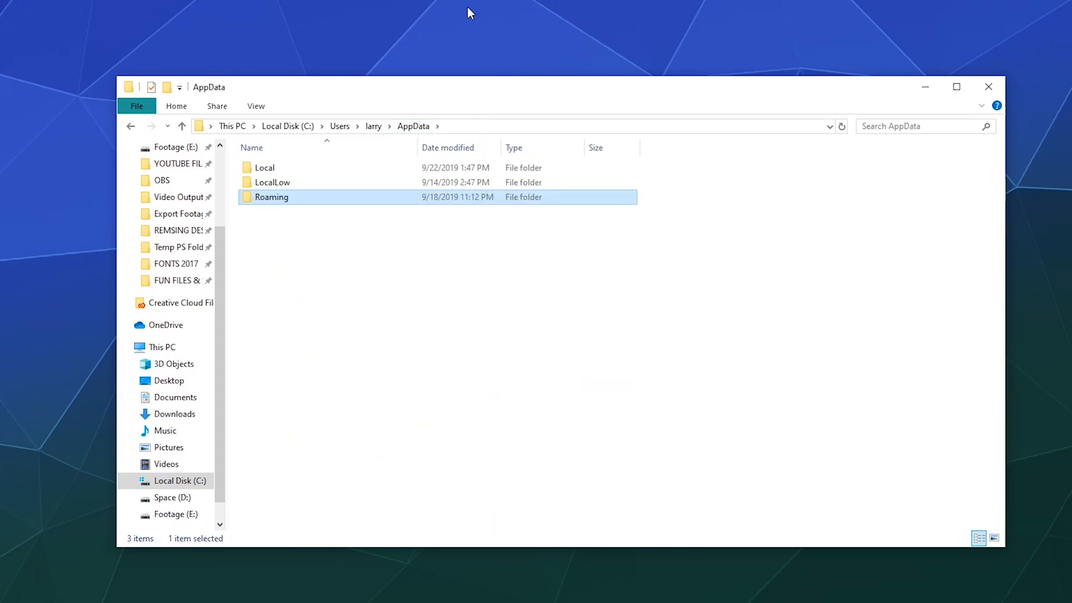
double_click(264, 167)
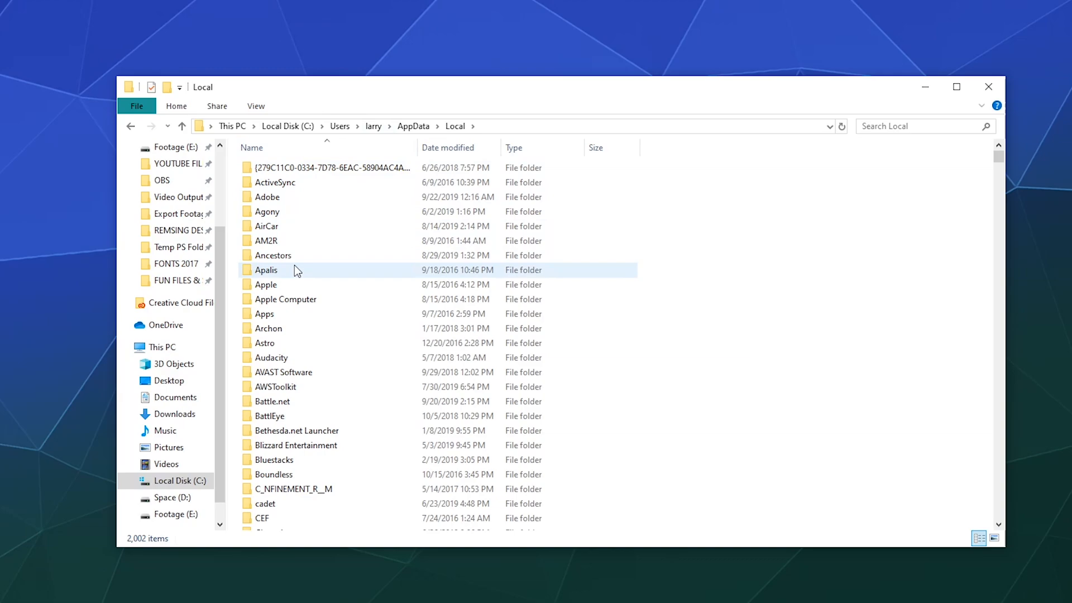
scroll("down", 3)
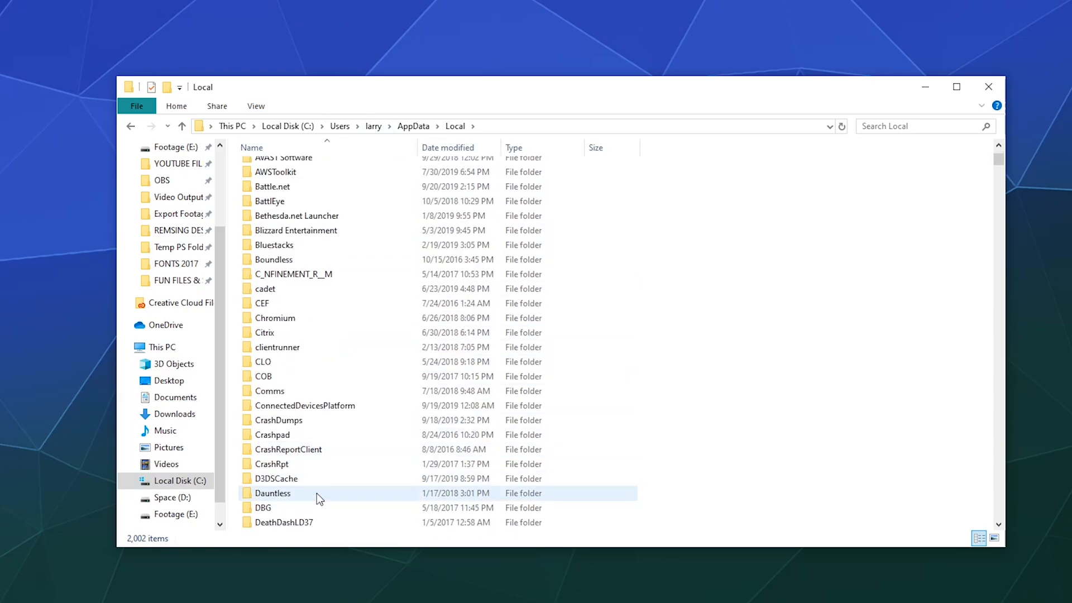
scroll("down", 3)
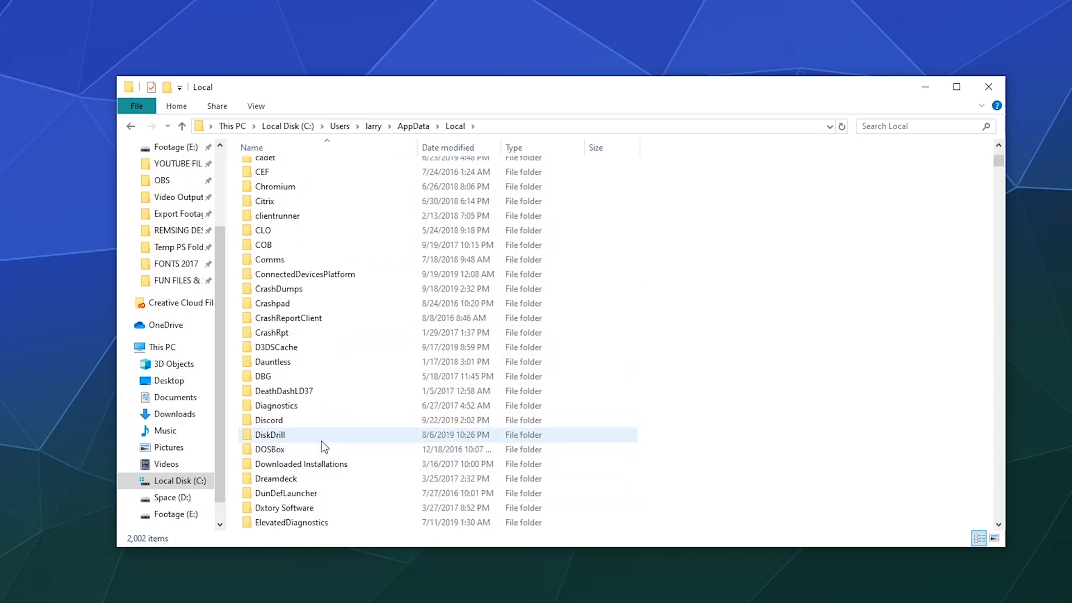
scroll("down", 3)
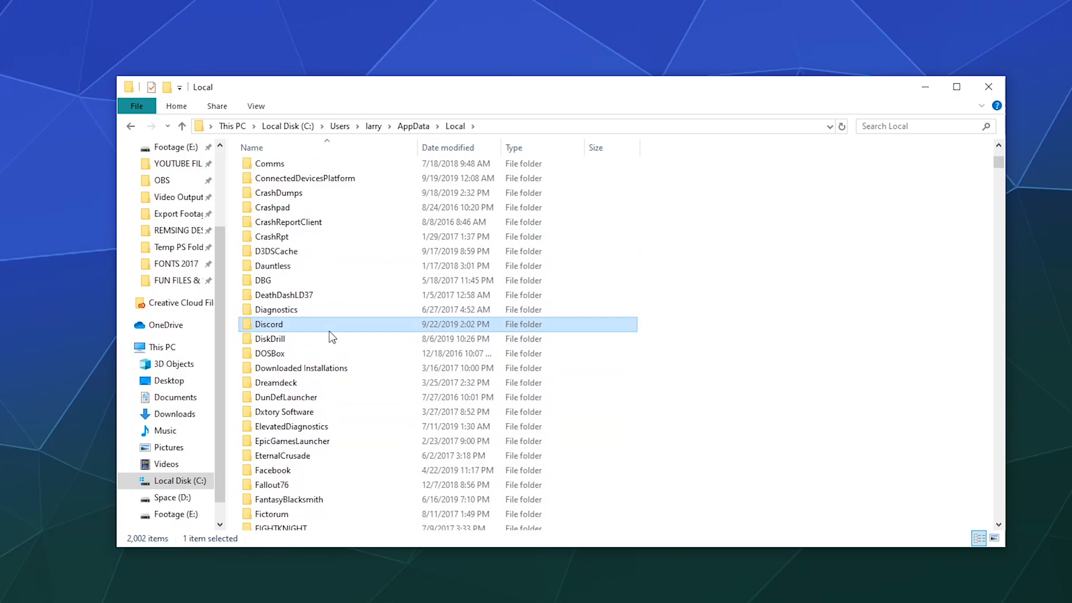
right_click(269, 324)
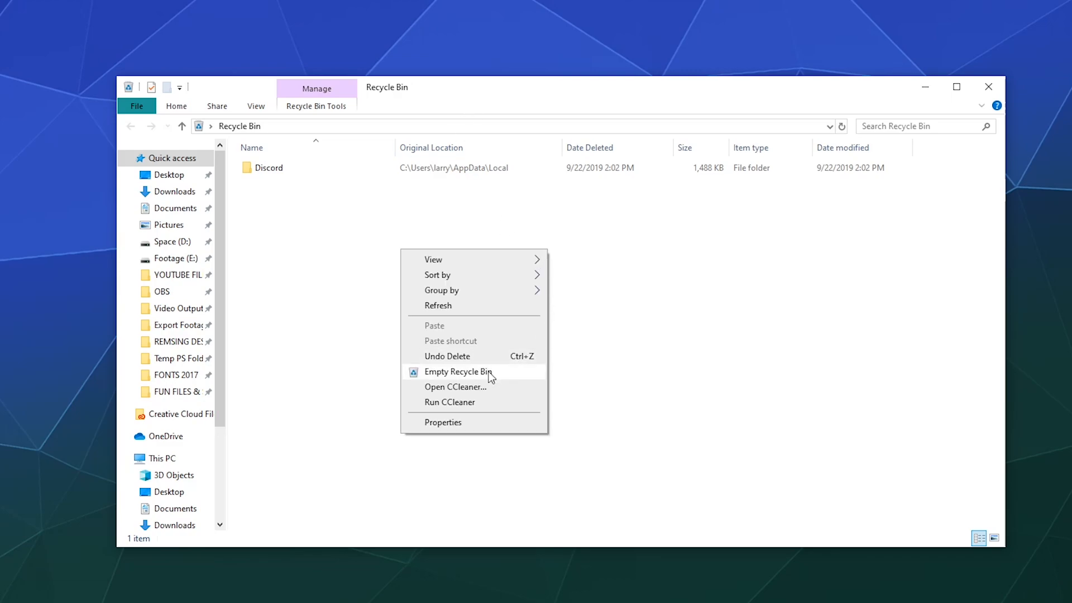
Empty the Recycle Bin to permanently remove the deleted Discord folder
left_click(459, 370)
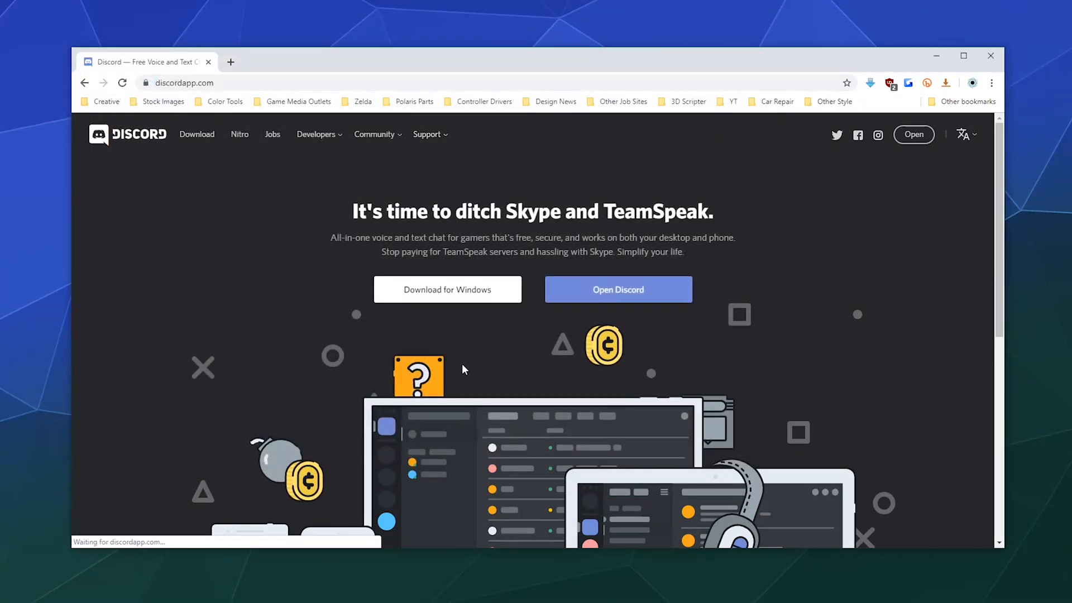
Download the Discord installer for Windows from discordapp.com
left_click(618, 289)
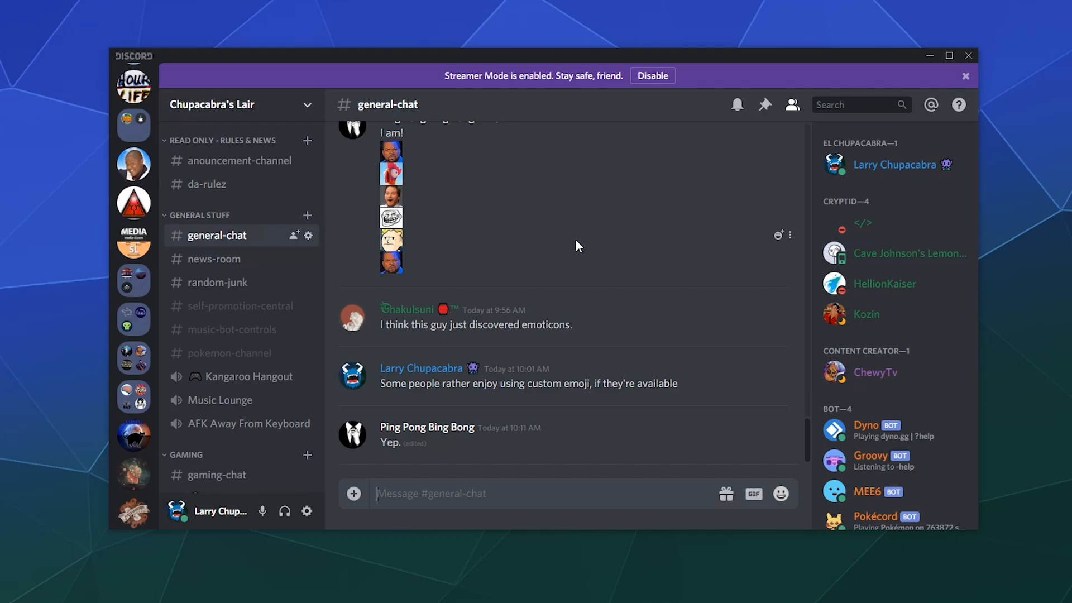
mouse_move(576, 245)
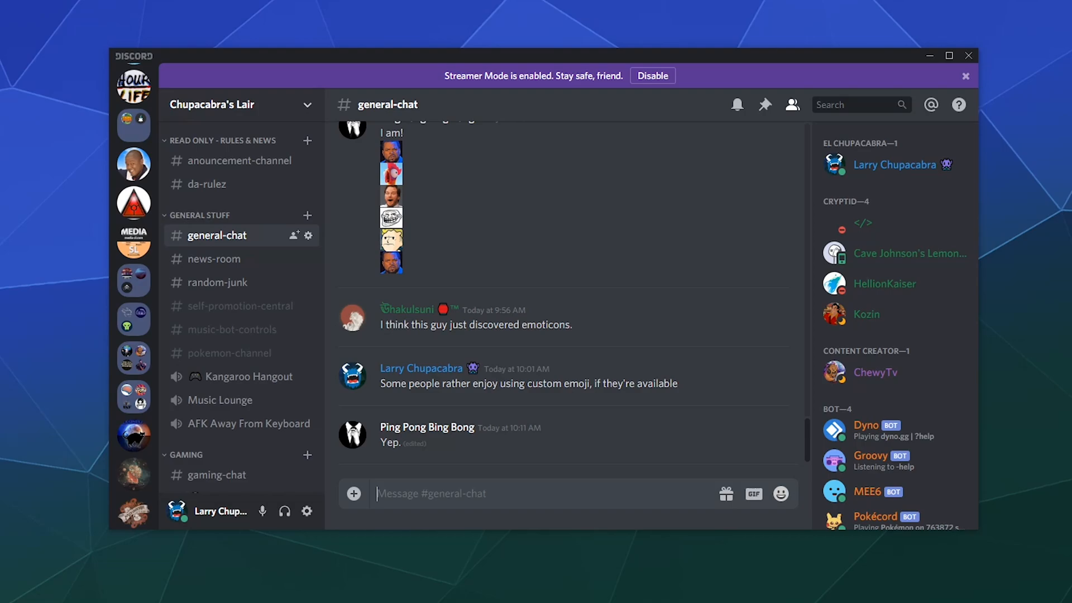
mouse_move(1052, 246)
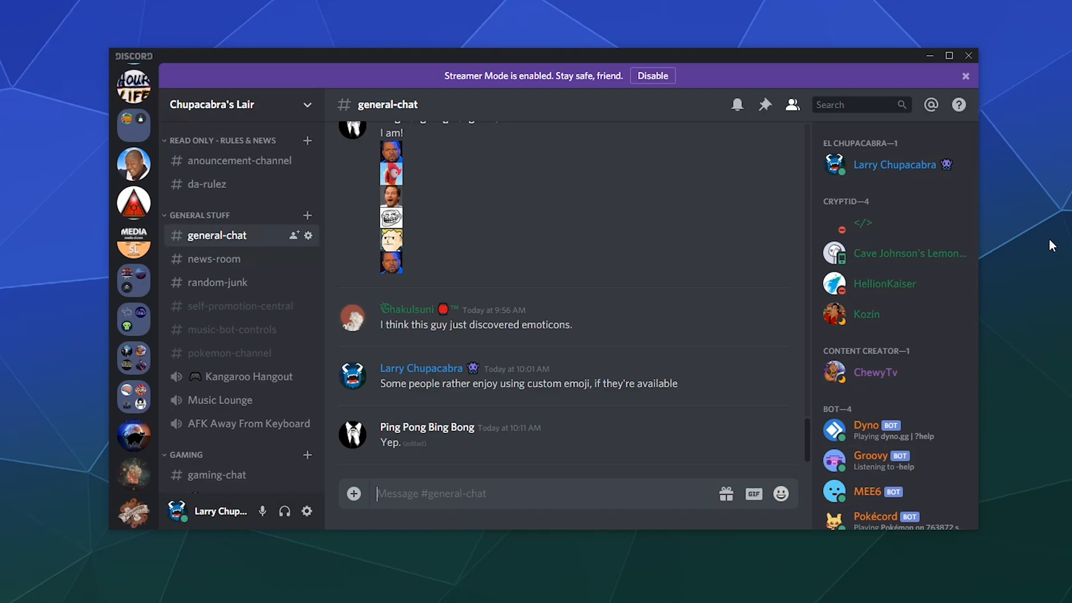